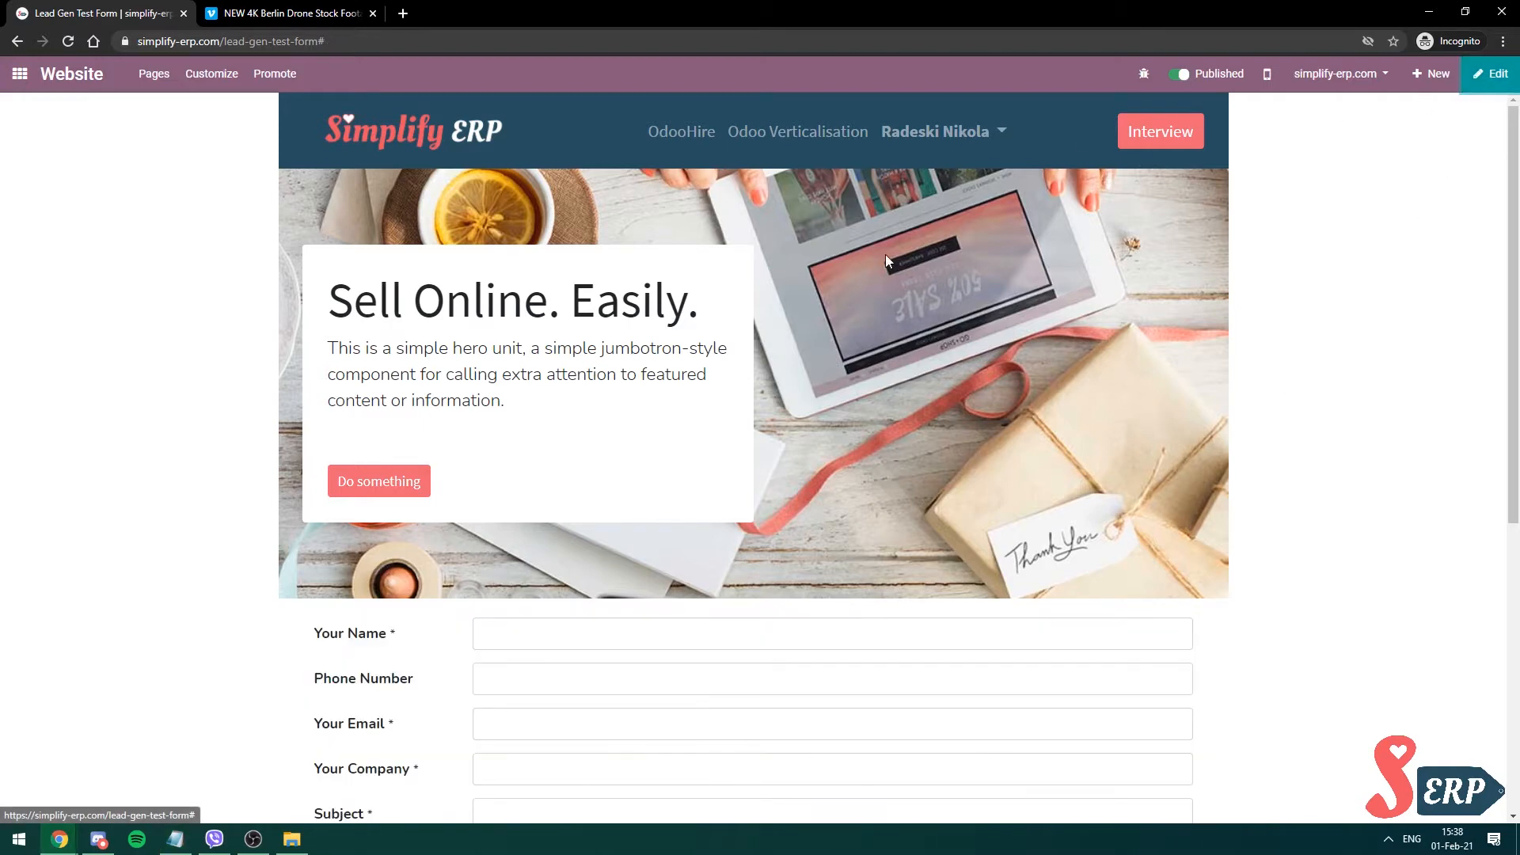
Step: Enter edit mode and add a Cover block below the hero, keeping only its Catchy Headline
{"action": "left_click", "coordinate": [1490, 74]}
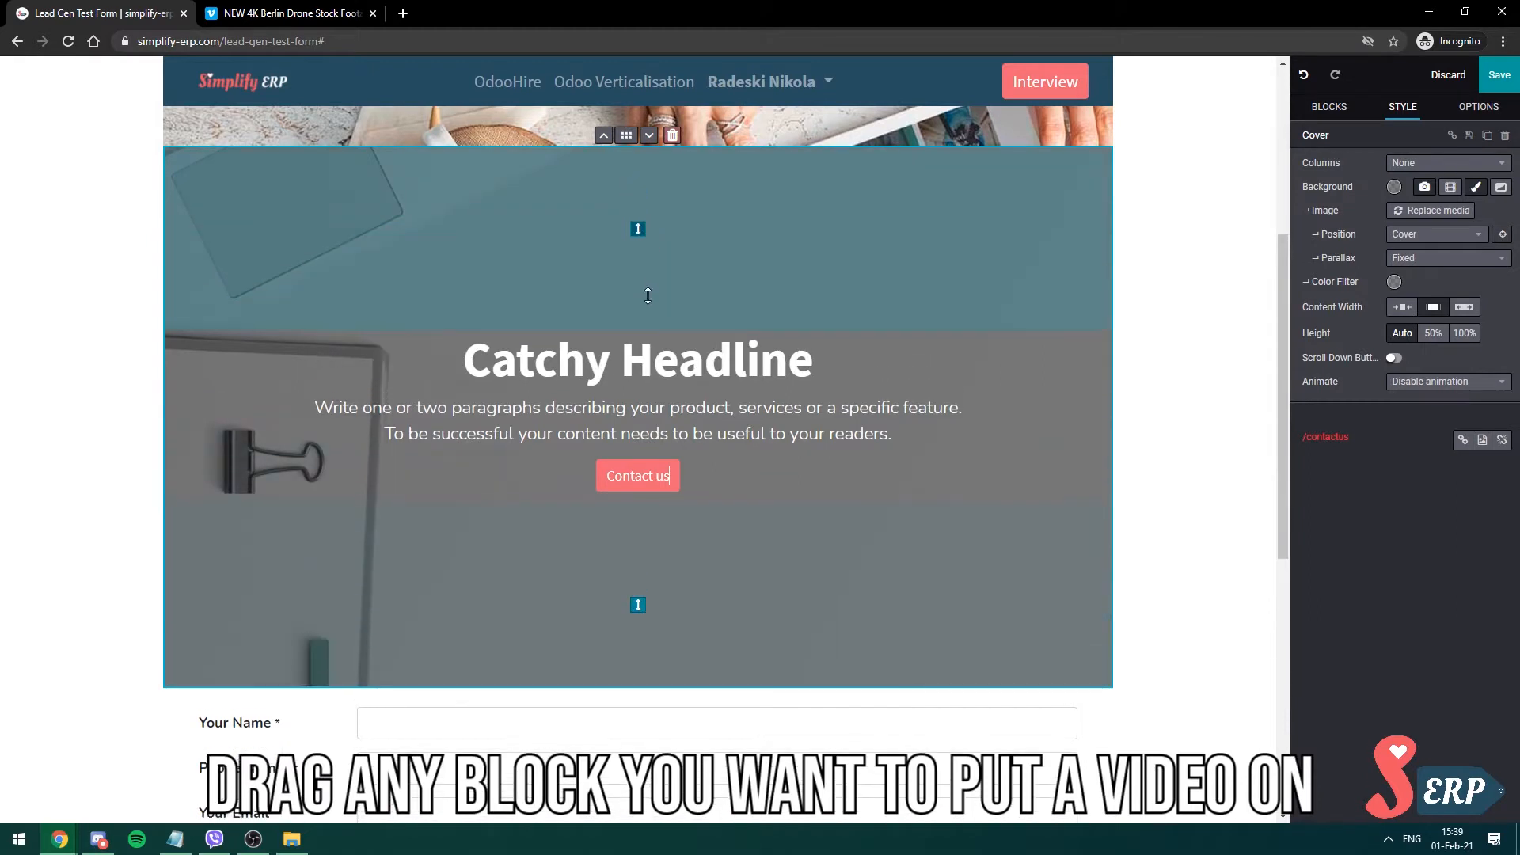
{"action": "left_click", "coordinate": [636, 475]}
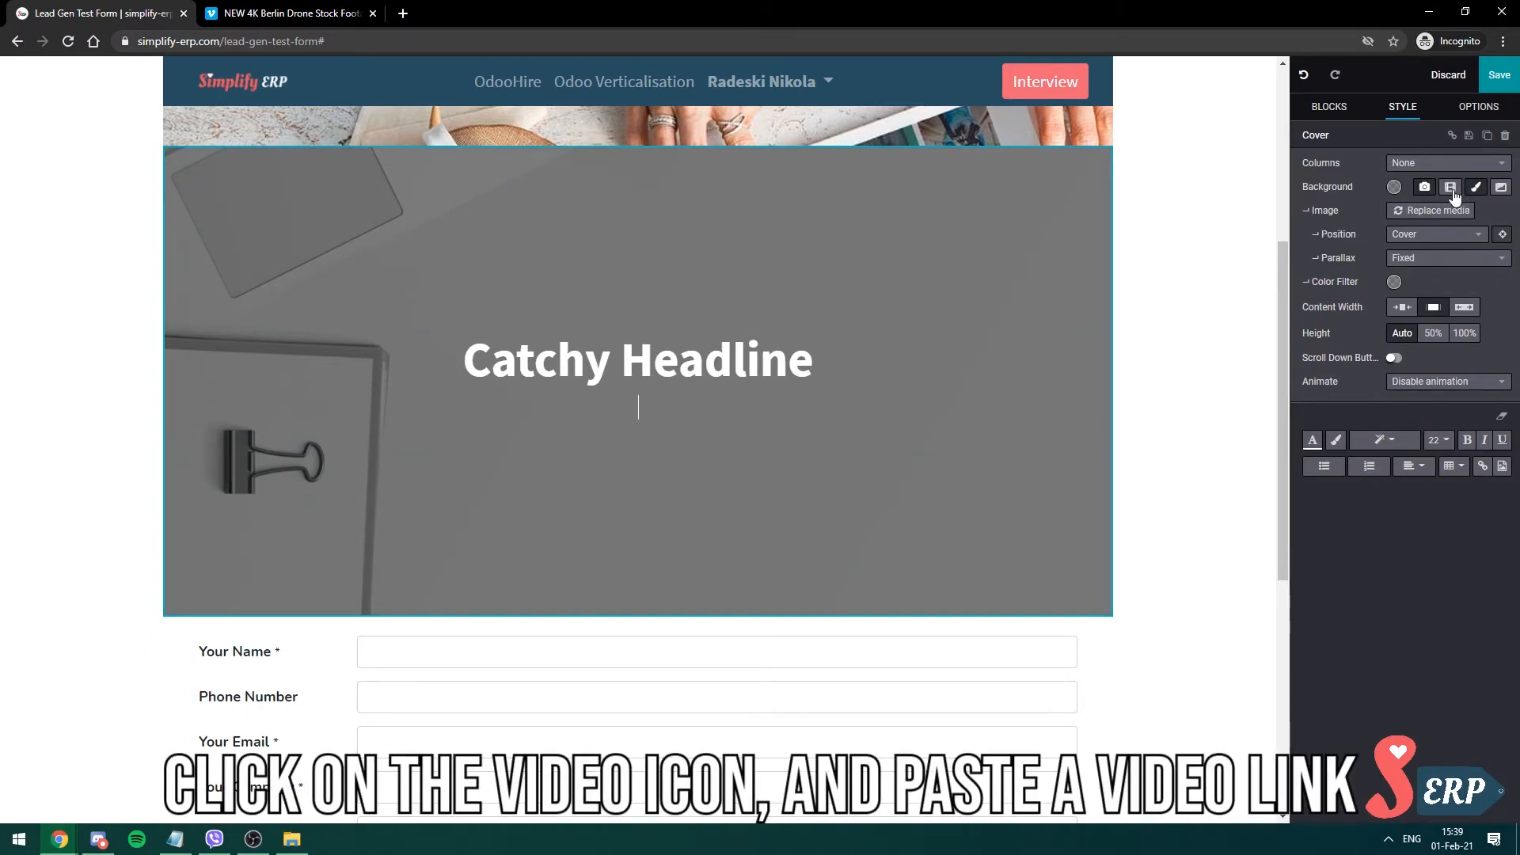
Step: Set the cover's background to the Vimeo Berlin drone video via its pasted URL
{"action": "left_click", "coordinate": [1452, 187]}
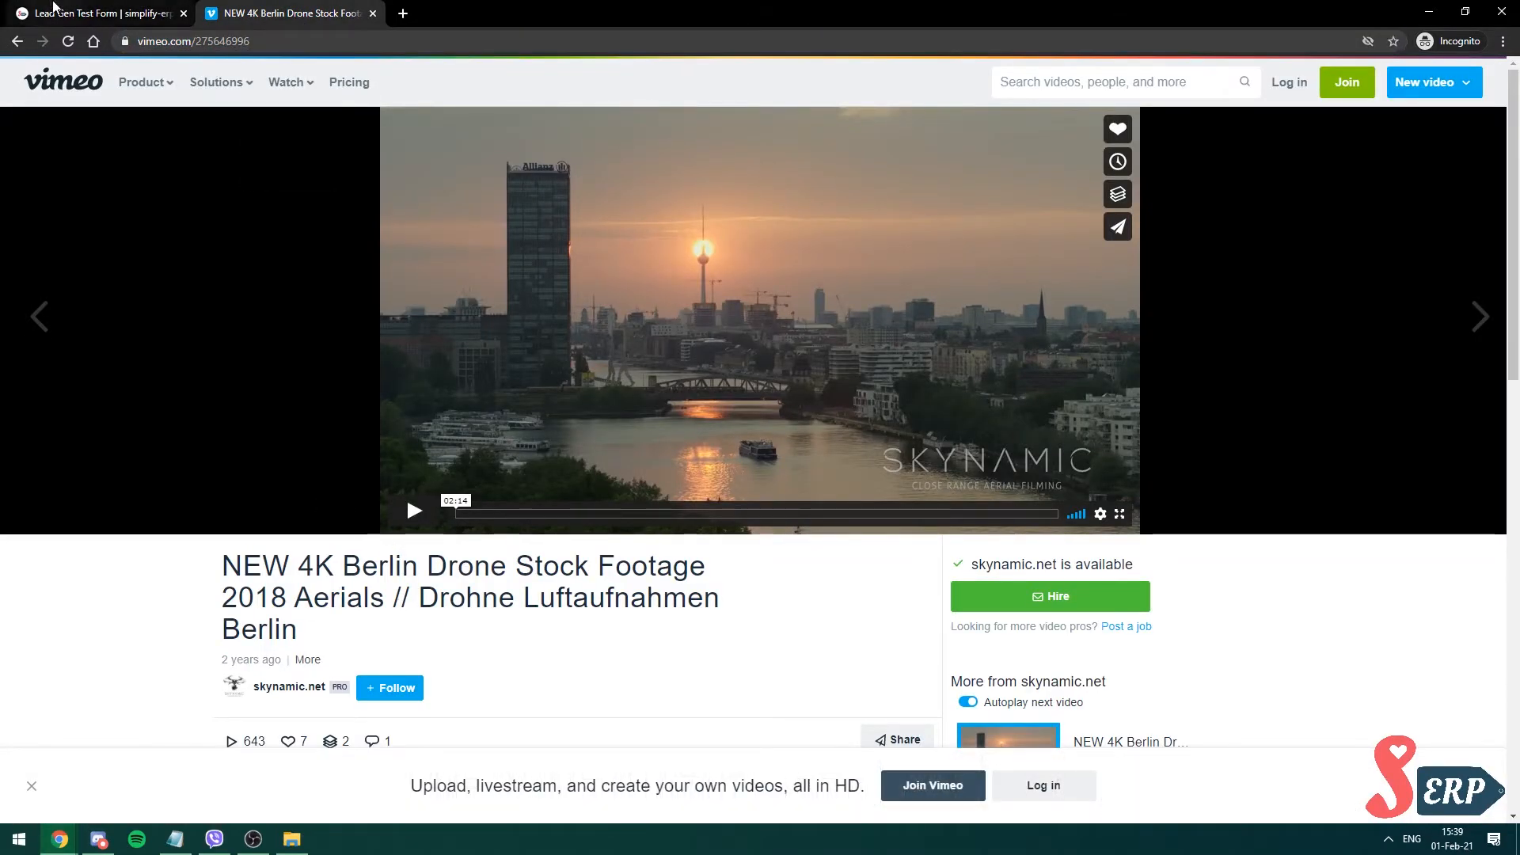
{"action": "left_click", "coordinate": [91, 13]}
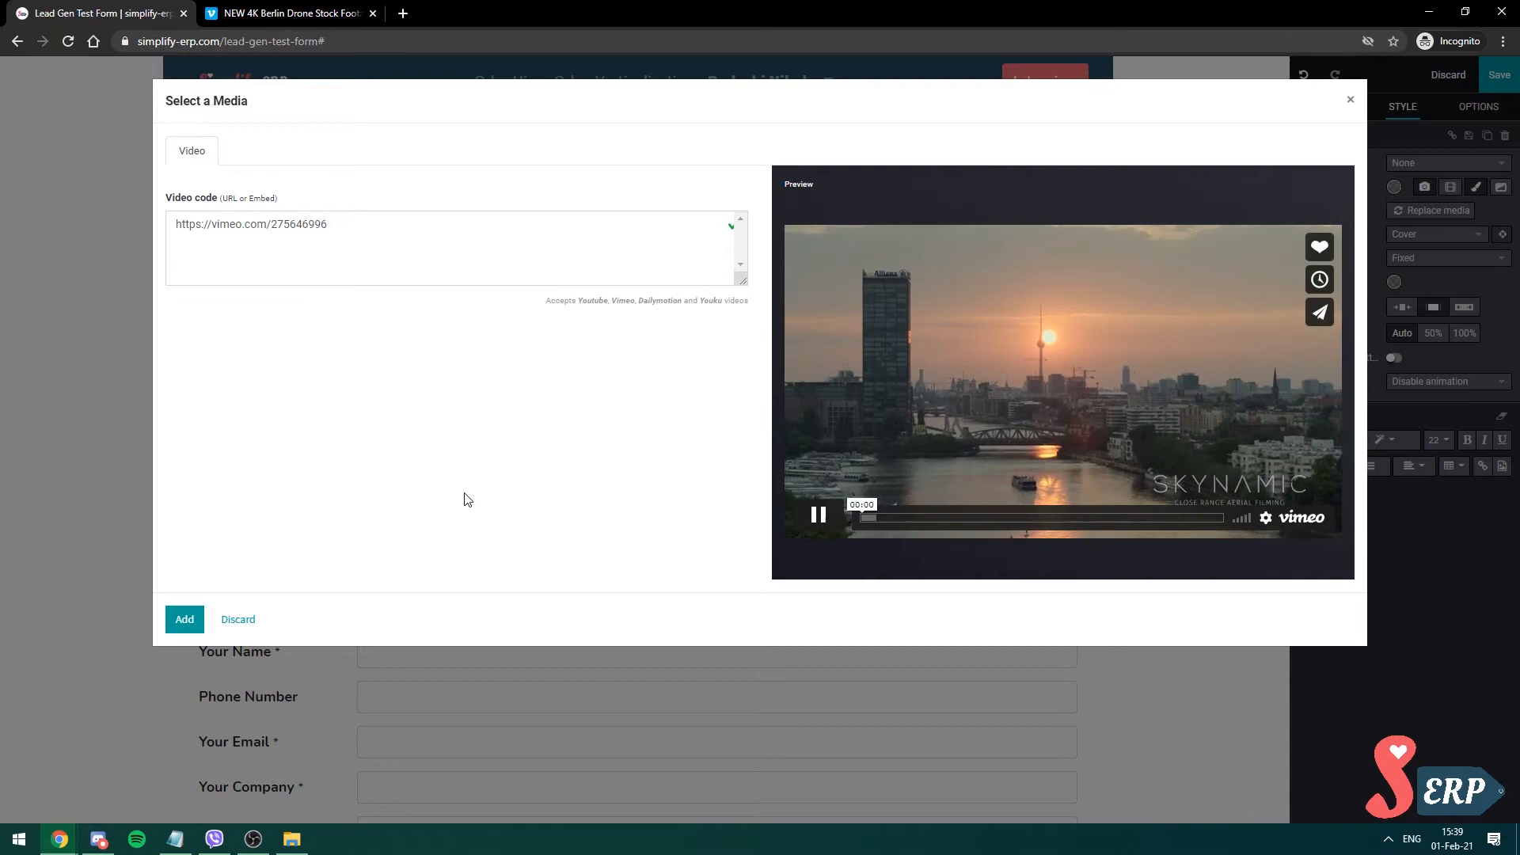
{"action": "left_click", "coordinate": [183, 619]}
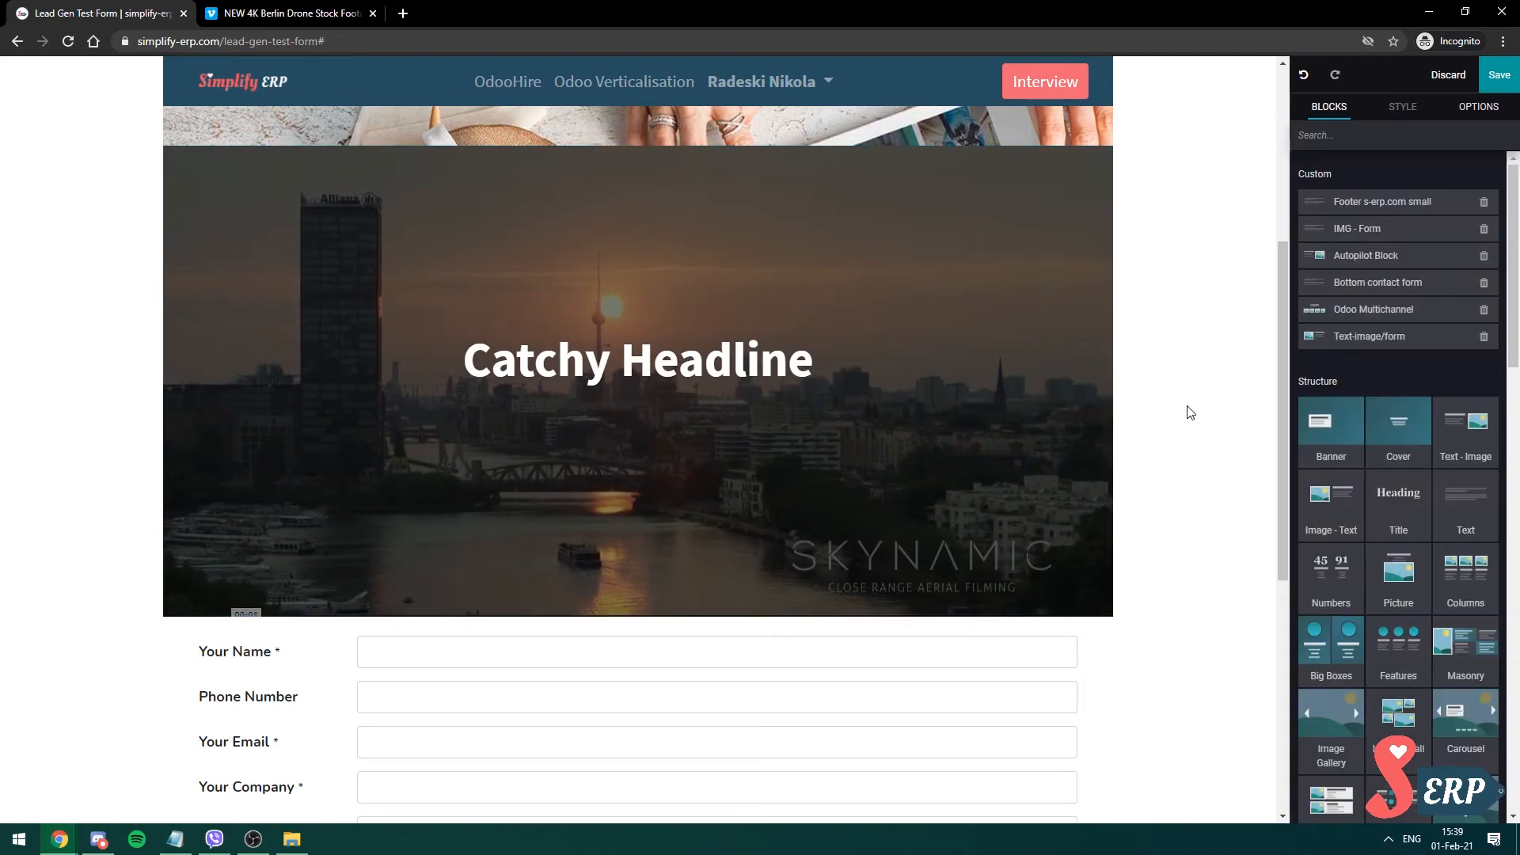
Step: Delete the Catchy Headline so the cover shows only the Berlin video, then review the page
{"action": "left_click", "coordinate": [638, 359]}
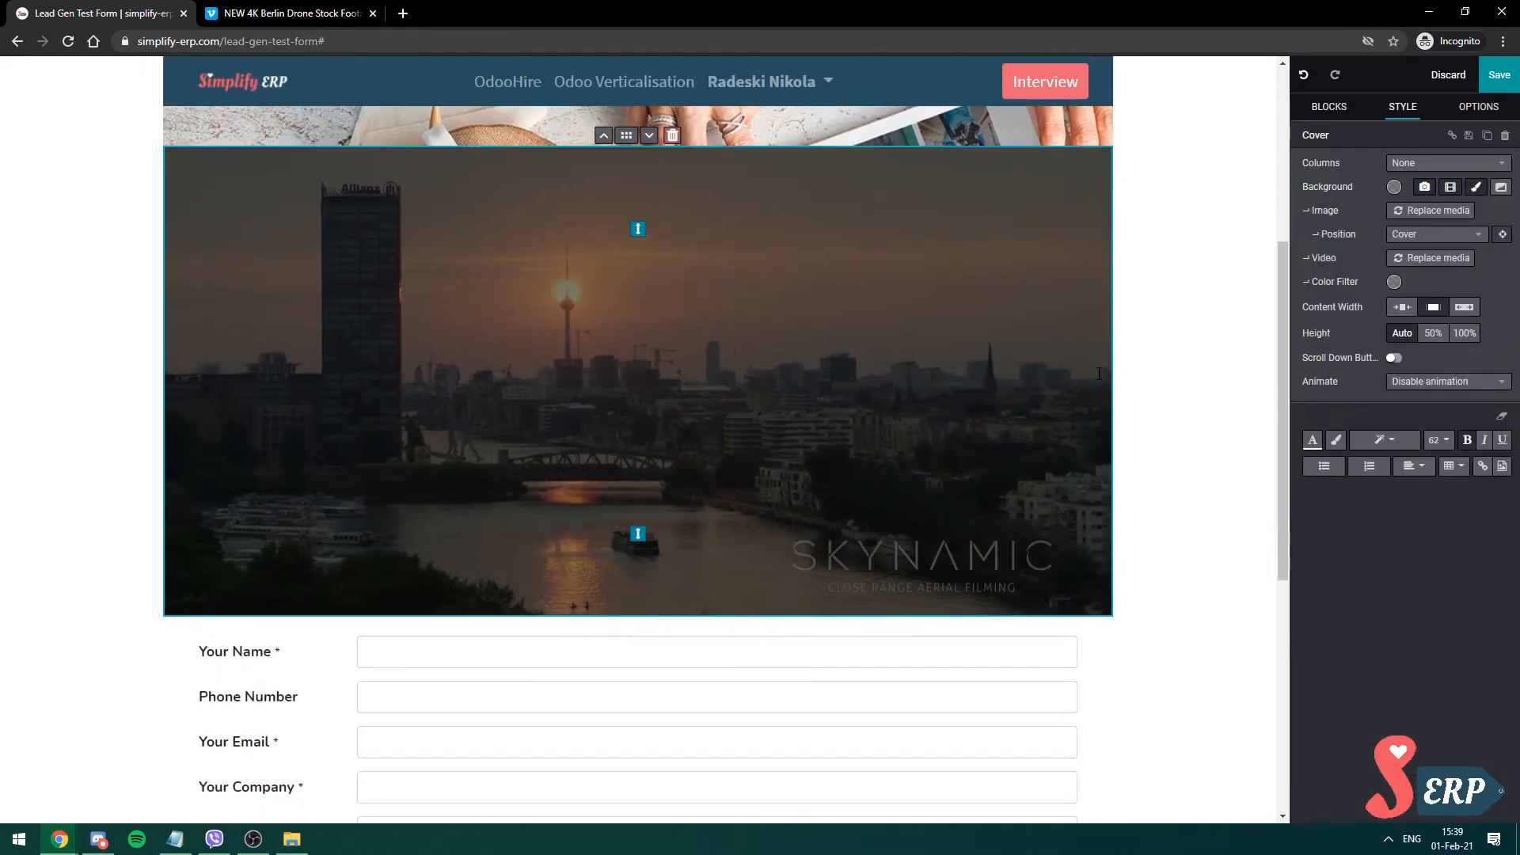
{"action": "left_click", "coordinate": [1328, 106]}
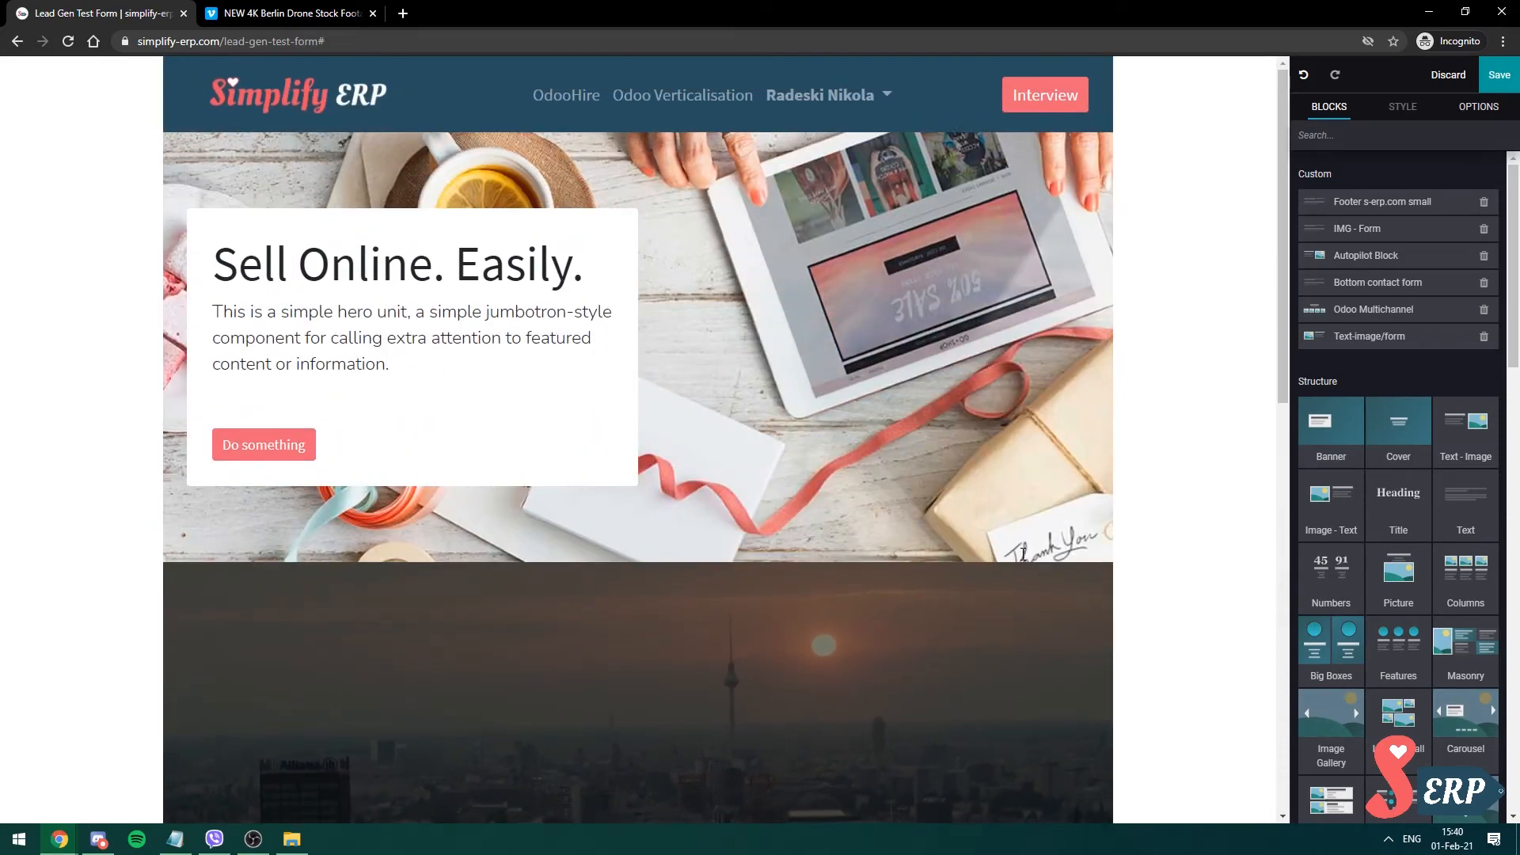
{"action": "scroll", "scroll_direction": "down", "scroll_amount": 3}
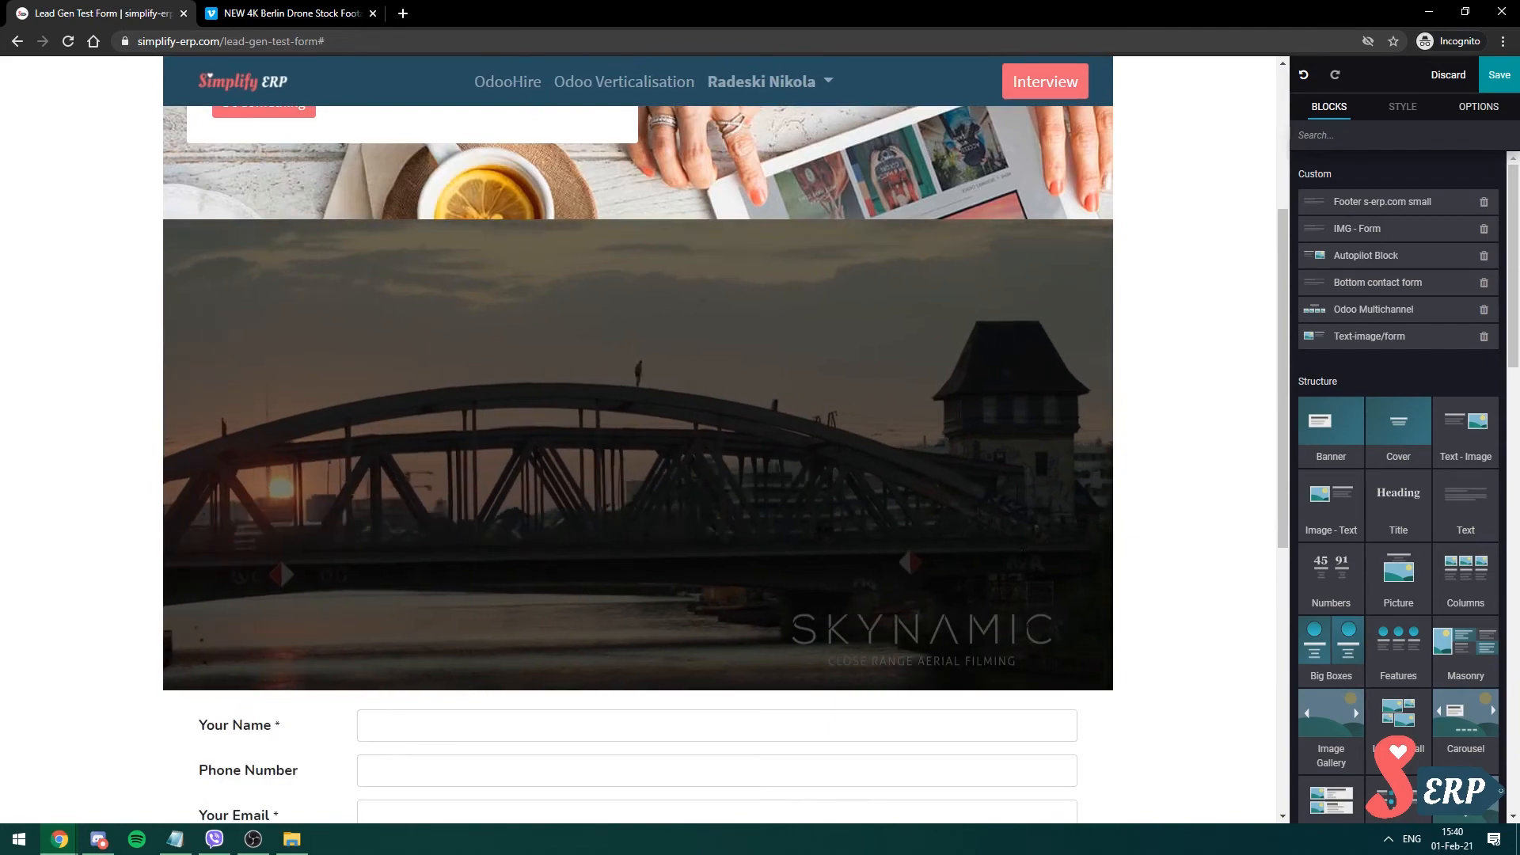